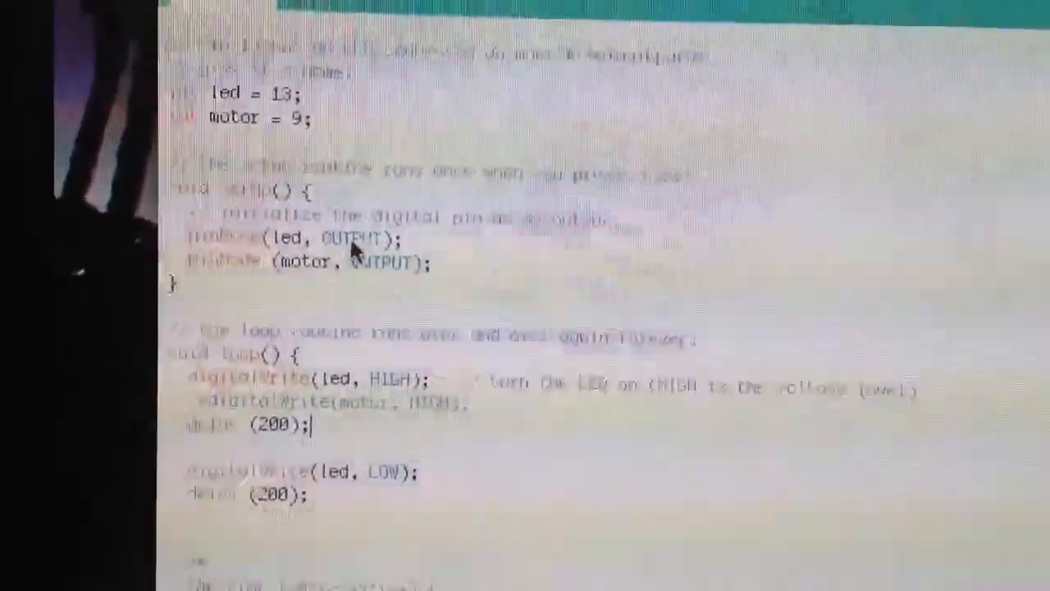
pyautogui.scroll(3)
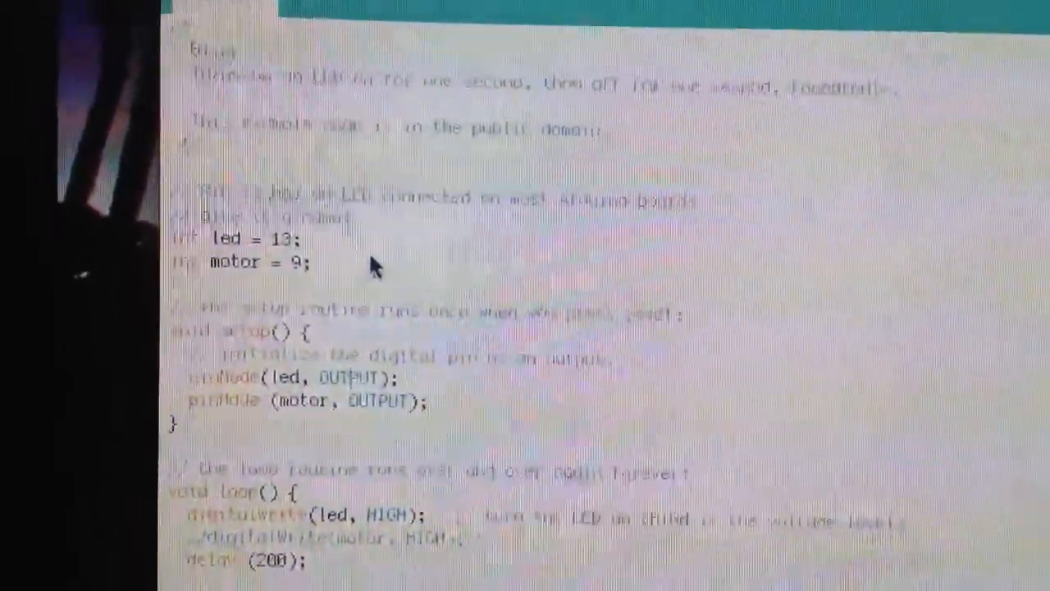
pyautogui.scroll(-3)
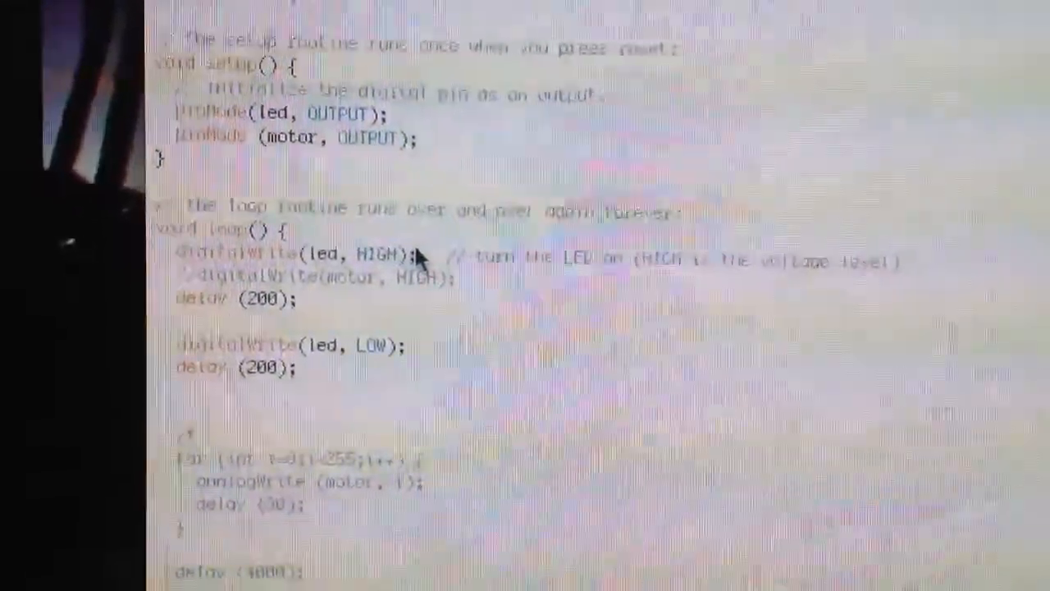
pyautogui.scroll(3)
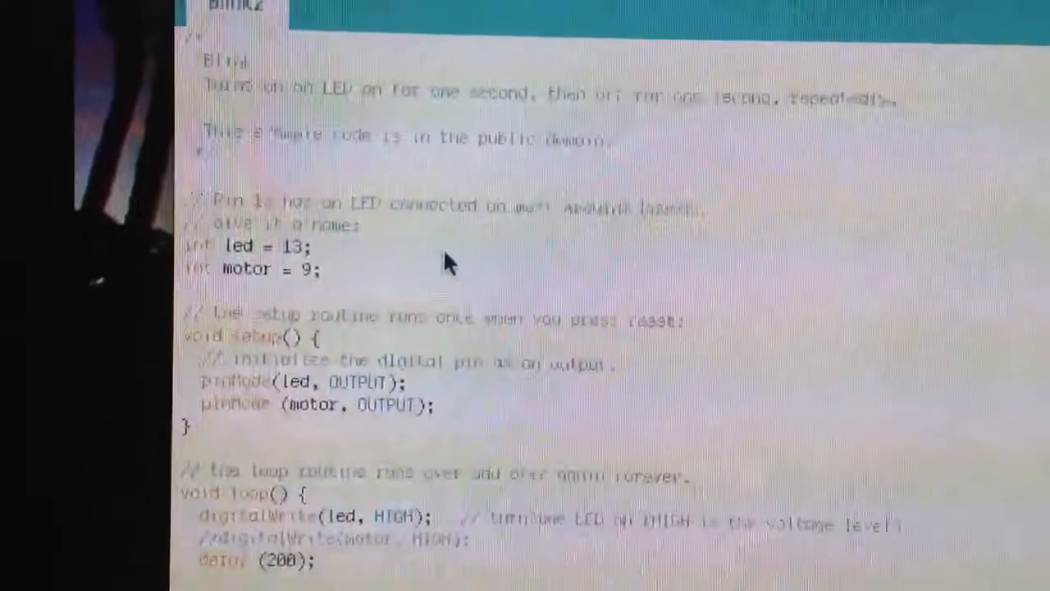
pyautogui.scroll(-3)
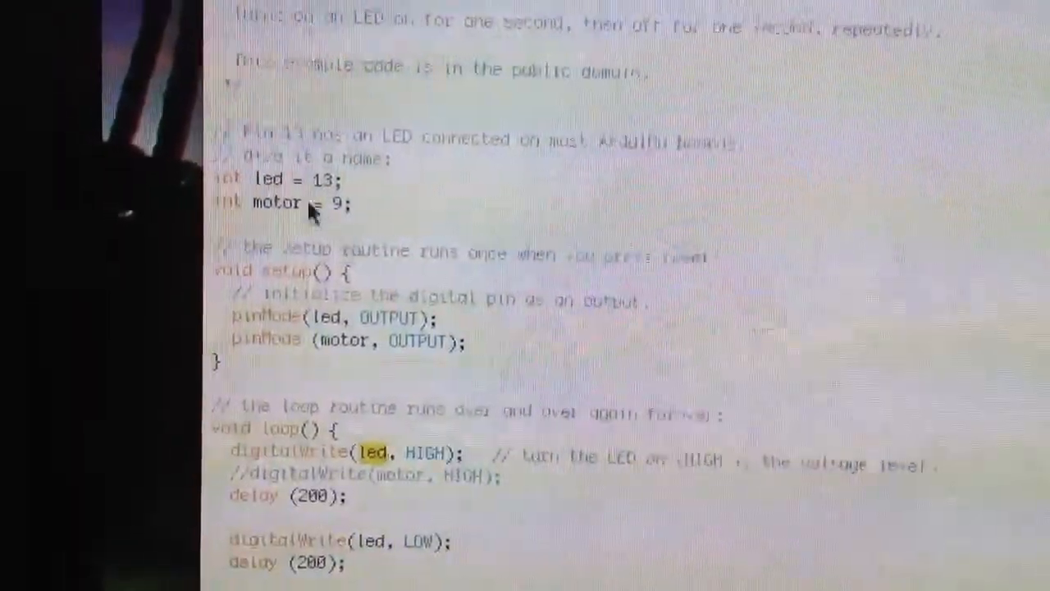
pyautogui.scroll(-3)
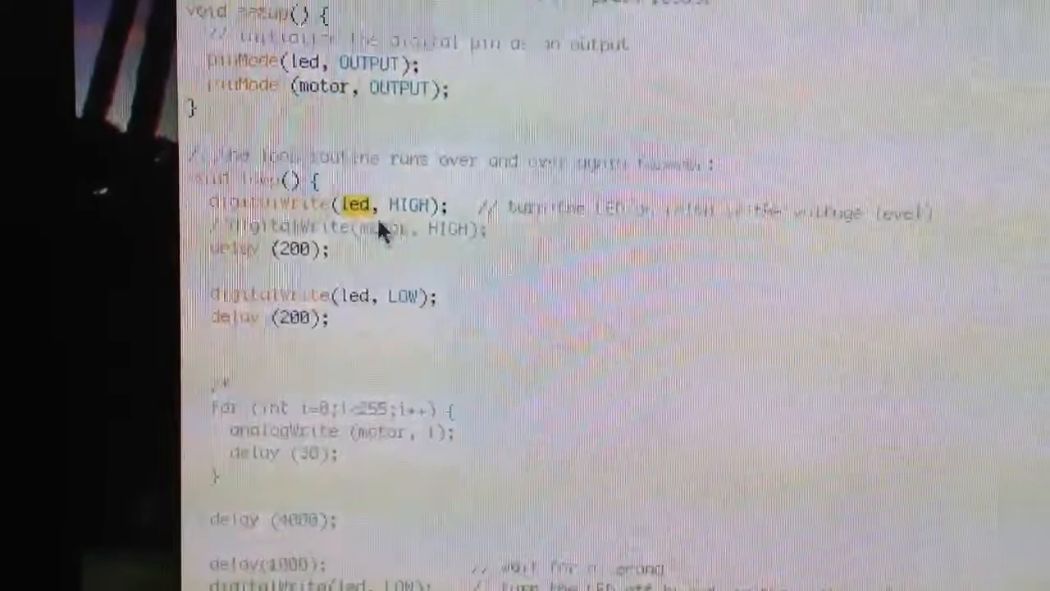